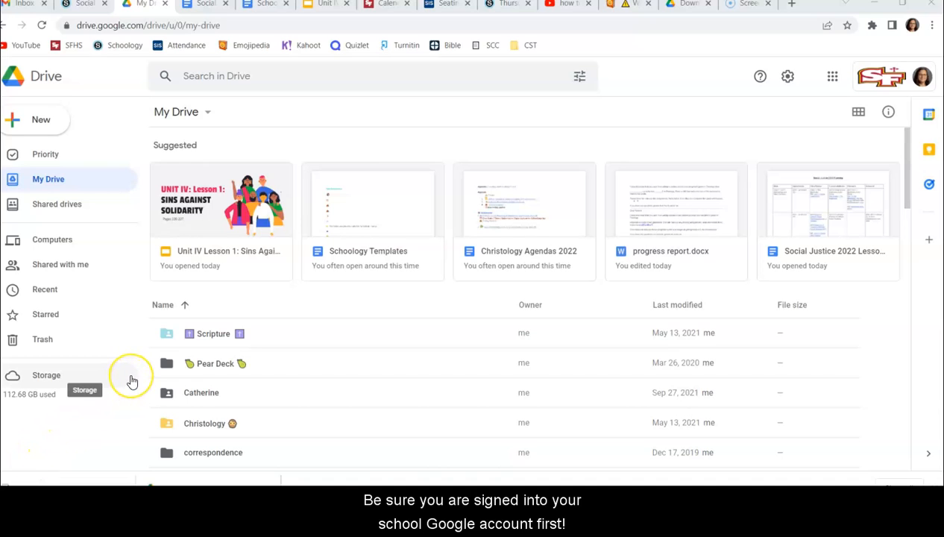
mouse_move(133, 381)
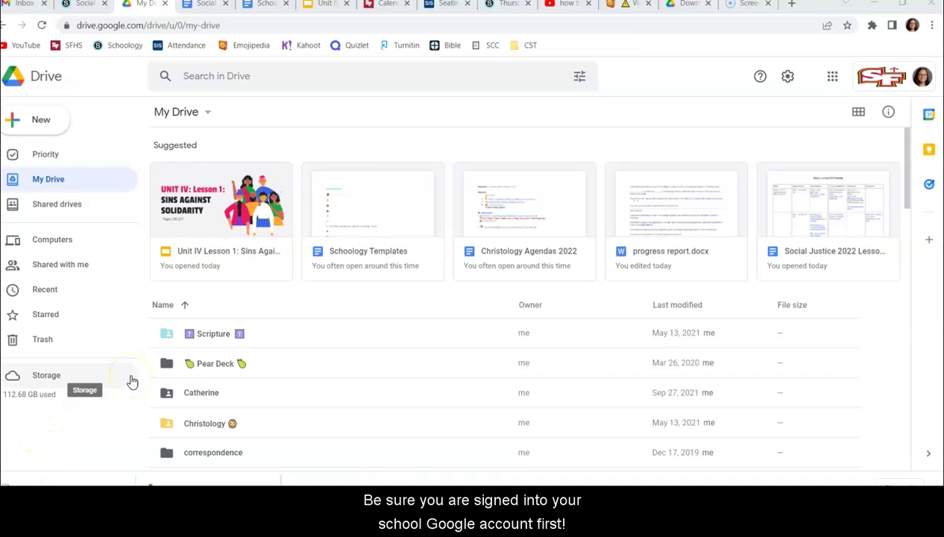
mouse_move(226, 282)
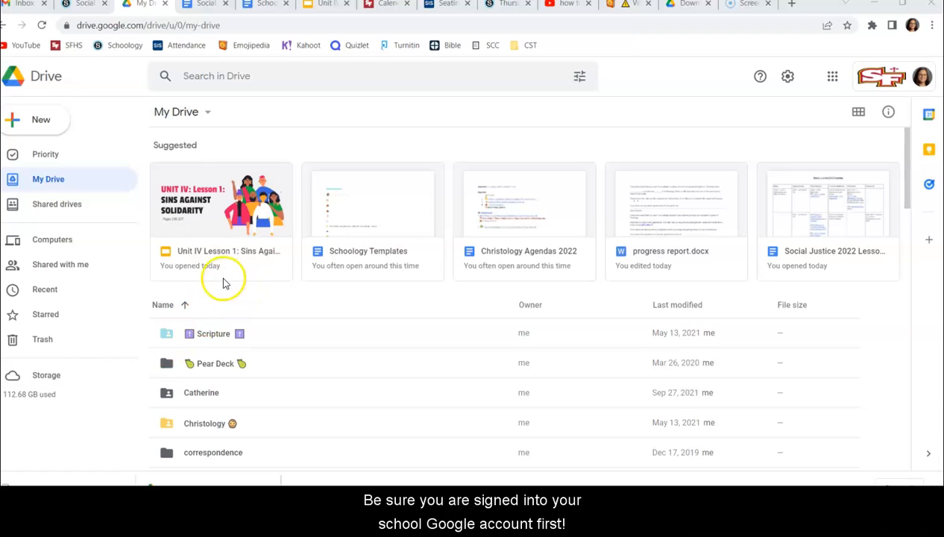
mouse_move(832, 76)
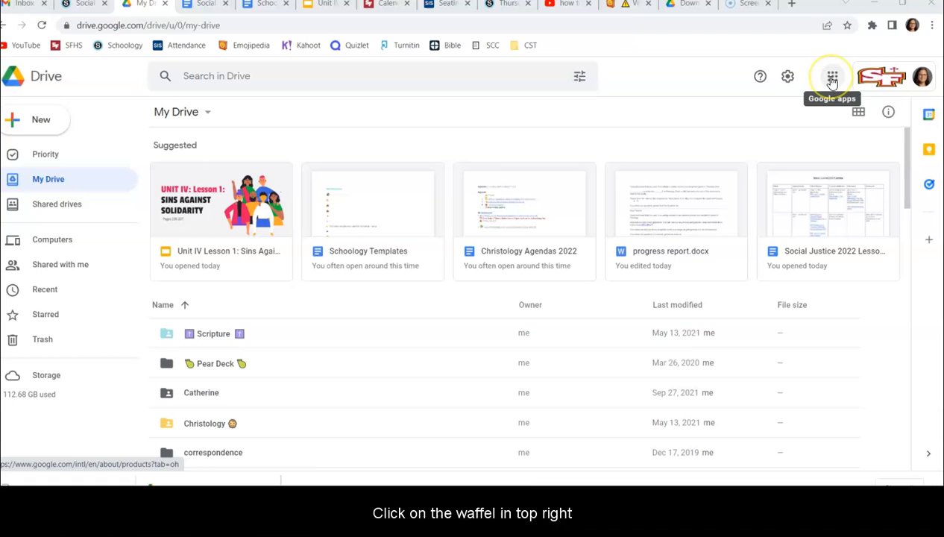
Step: Open Google Drive's apps menu and browse its full list of apps
left_click(831, 76)
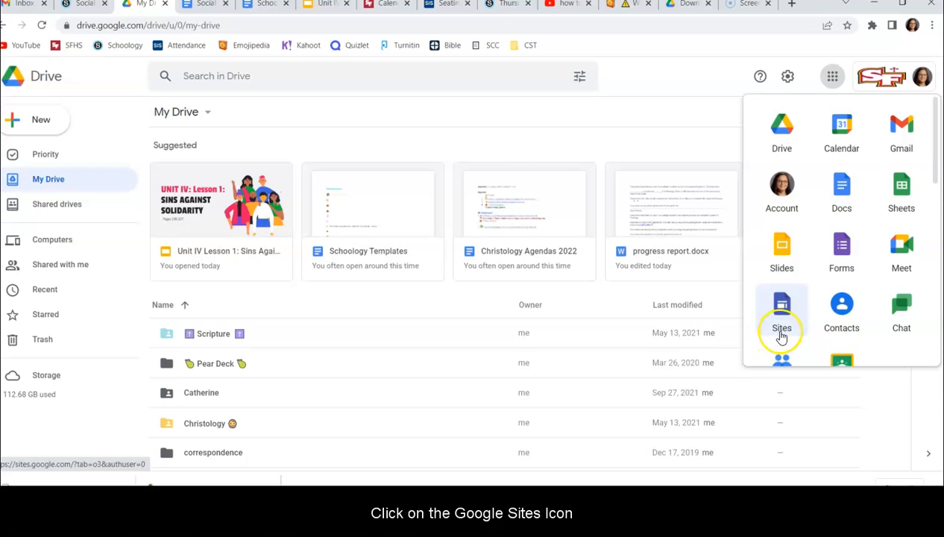
scroll("down", 3)
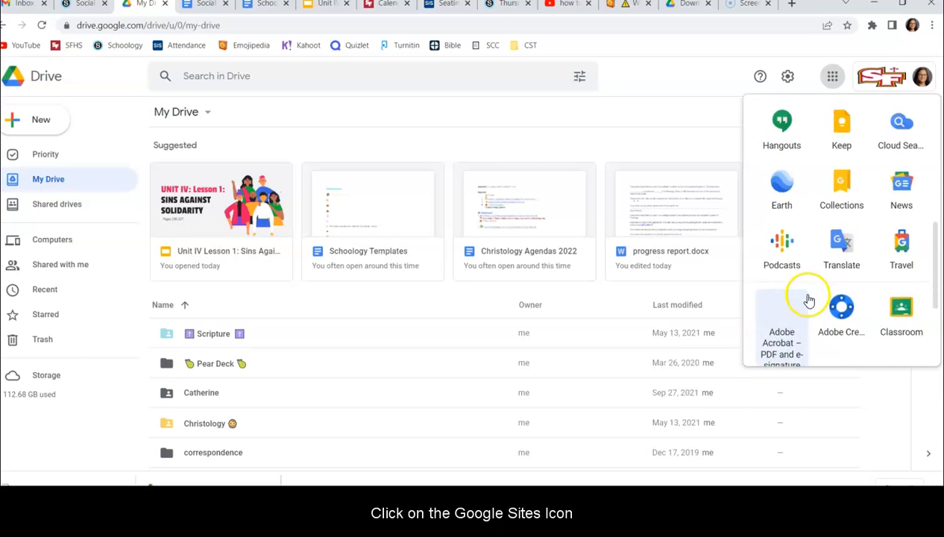
scroll("down", 3)
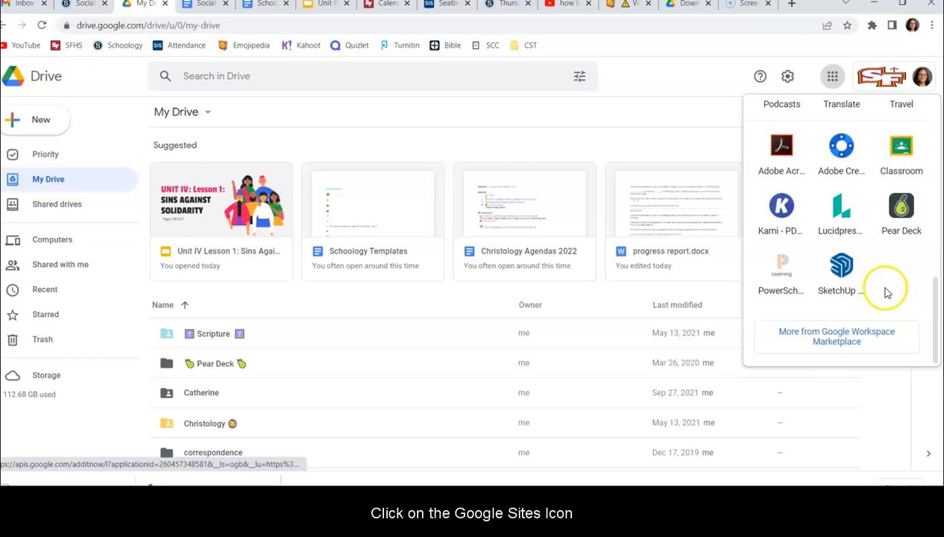
scroll("up", 3)
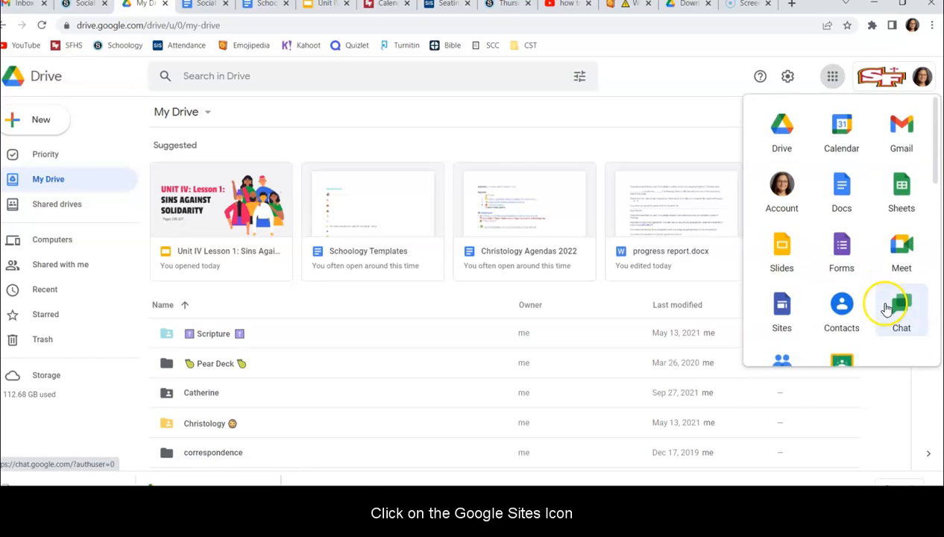
mouse_move(877, 112)
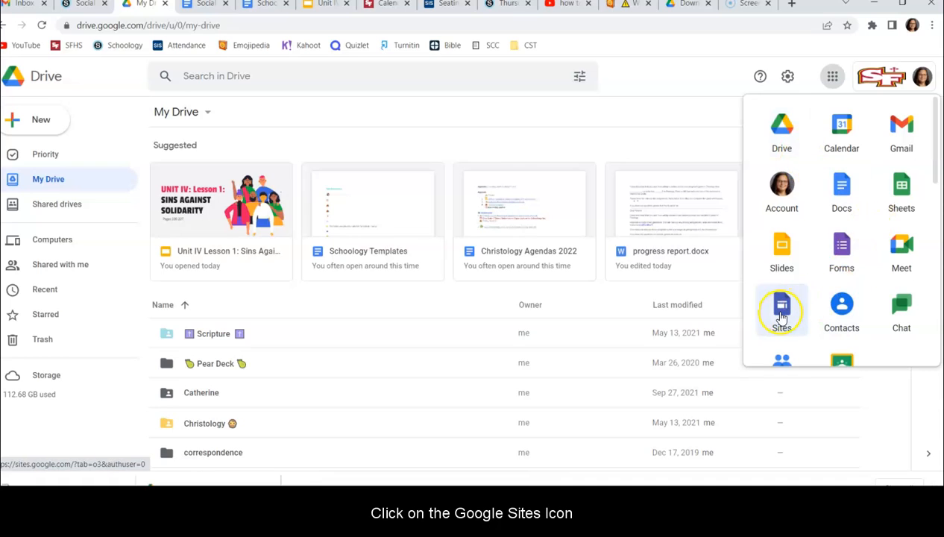
Step: Launch Google Sites from the apps menu
left_click(782, 309)
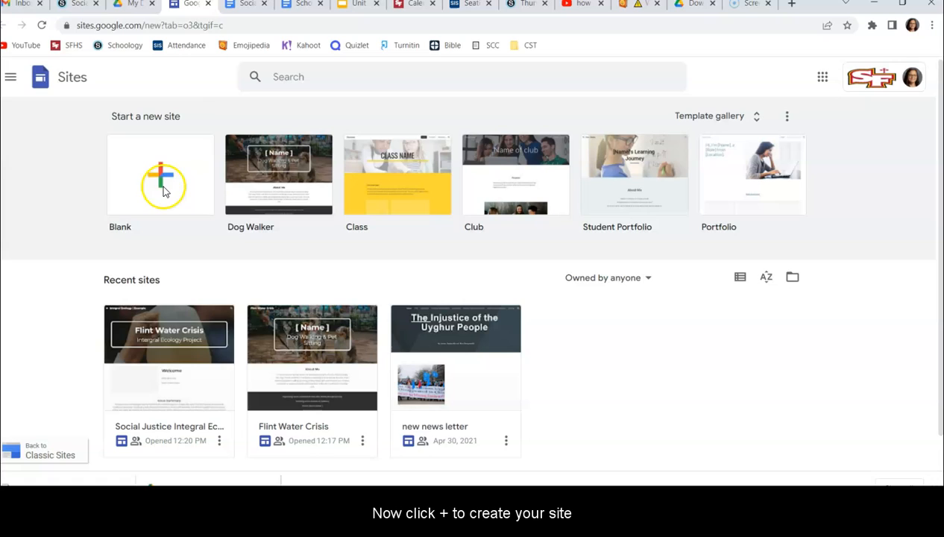
mouse_move(168, 182)
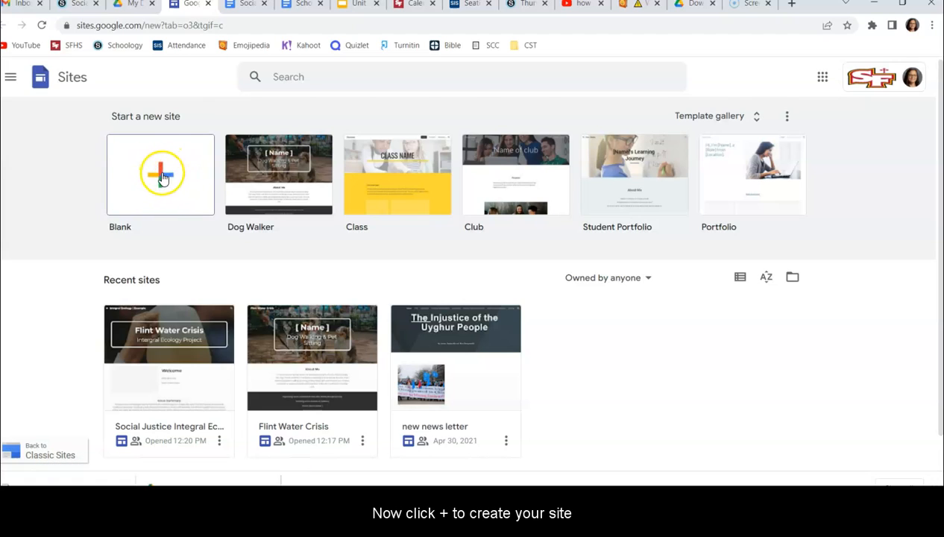
mouse_move(574, 187)
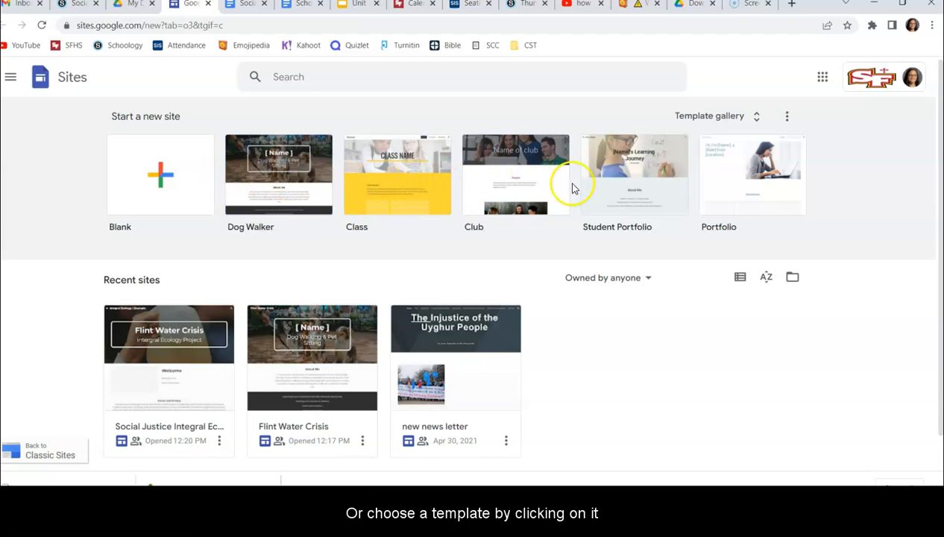
left_click(757, 115)
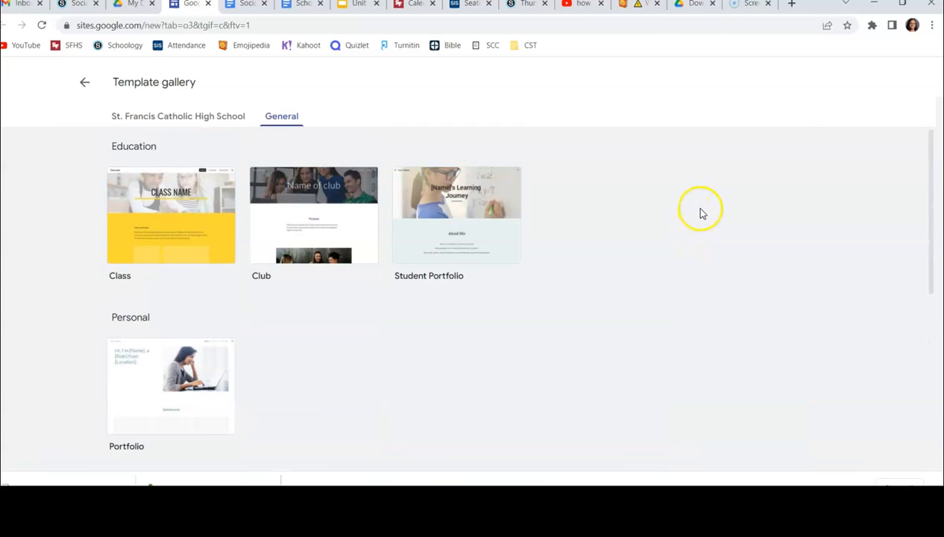
mouse_move(84, 82)
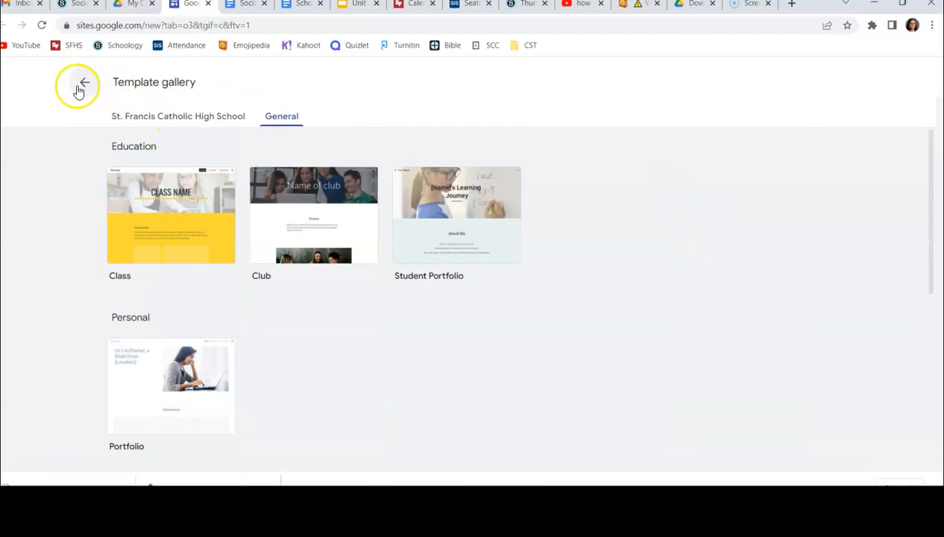
left_click(83, 82)
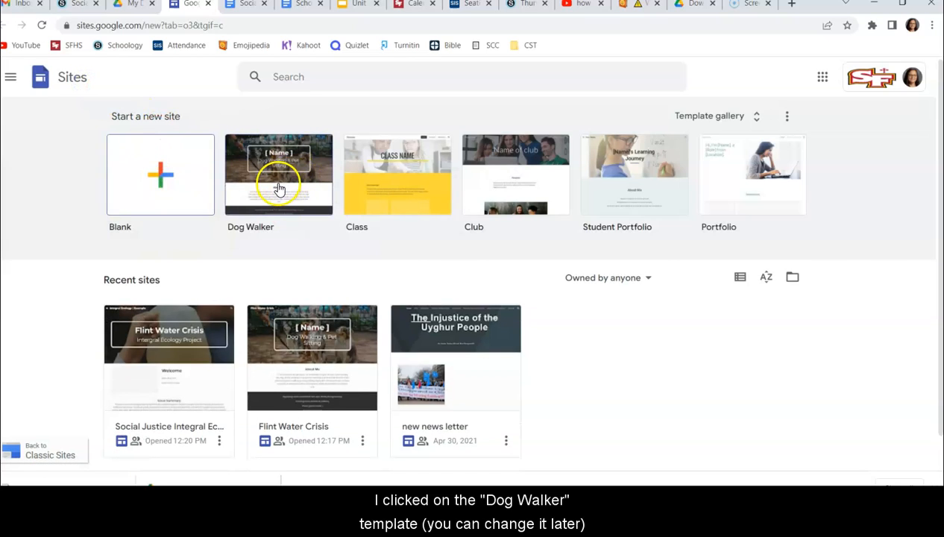
Step: Start a new site from the Dog Walker template
left_click(278, 174)
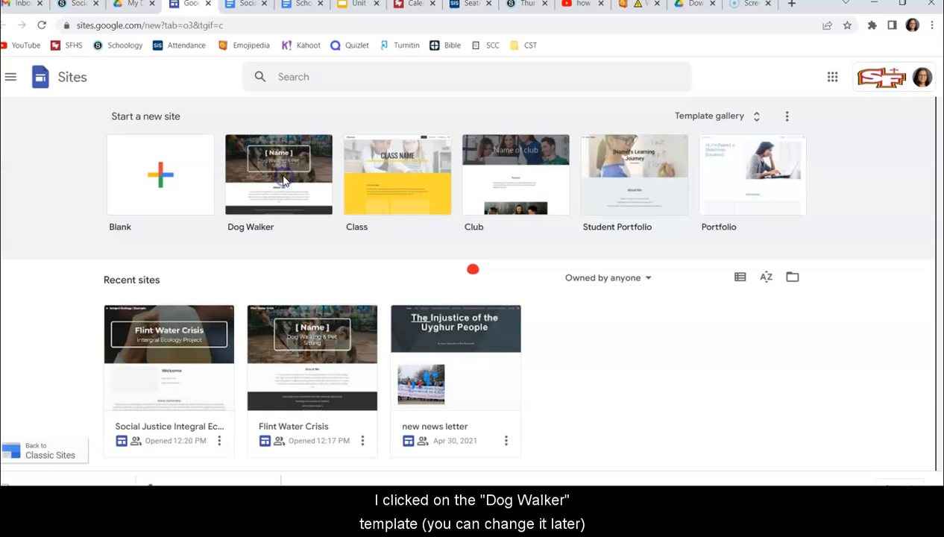
left_click(278, 174)
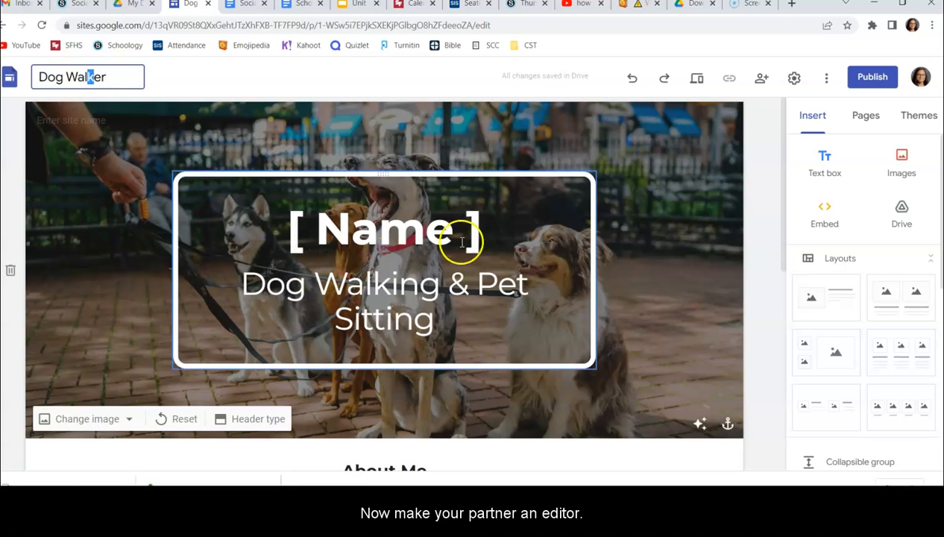
mouse_move(470, 224)
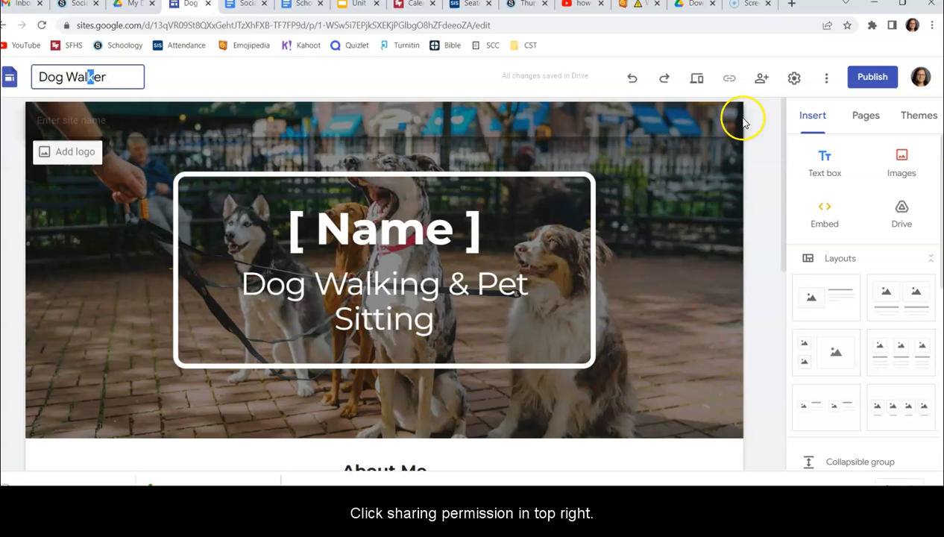
mouse_move(761, 77)
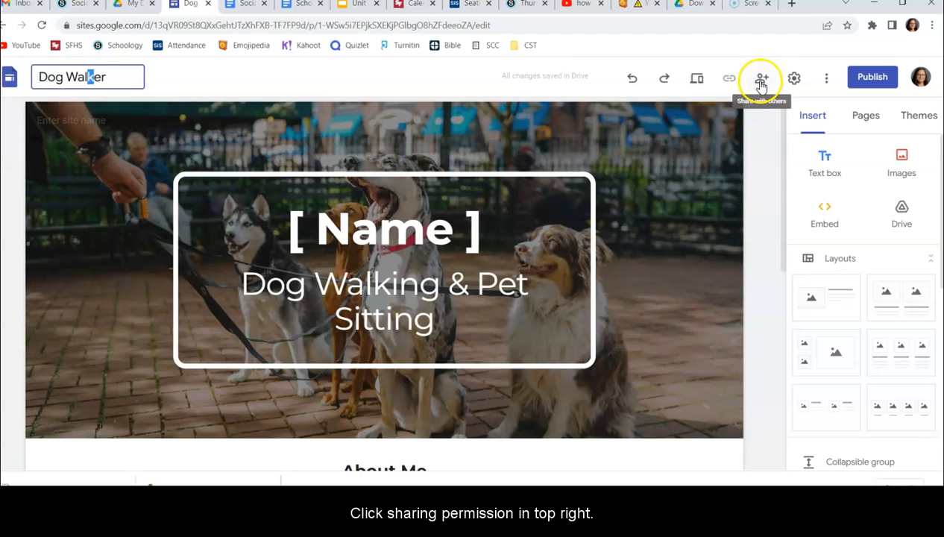
Step: Open the site's sharing dialog and set the draft link access to Editor
left_click(760, 78)
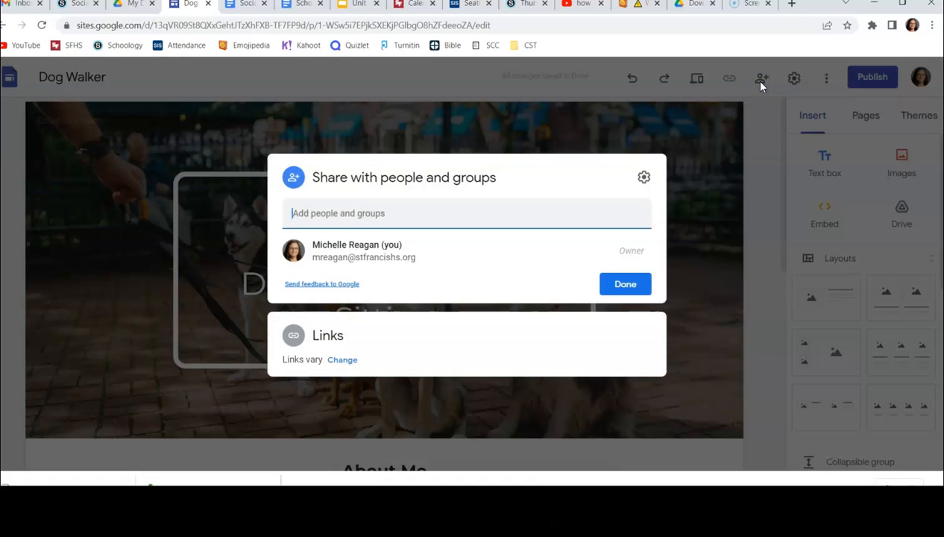
mouse_move(365, 330)
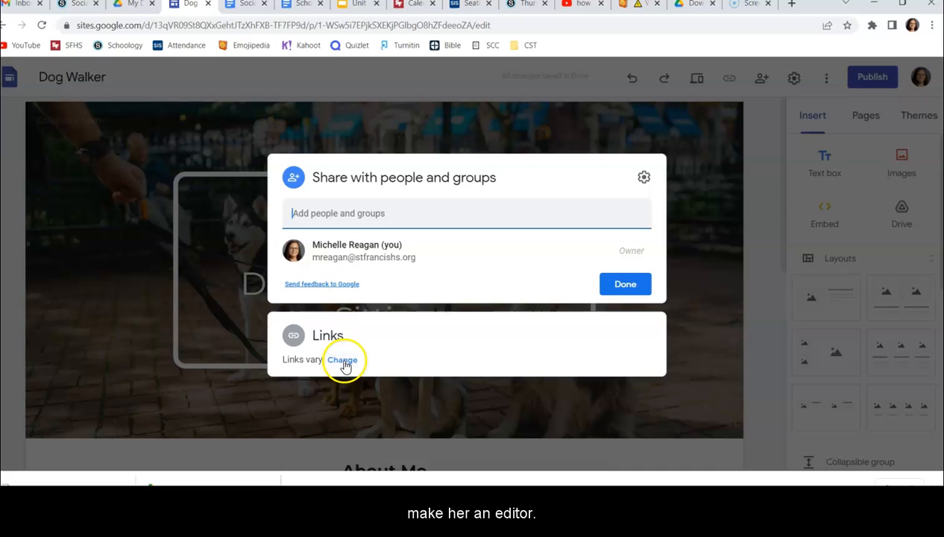
left_click(342, 360)
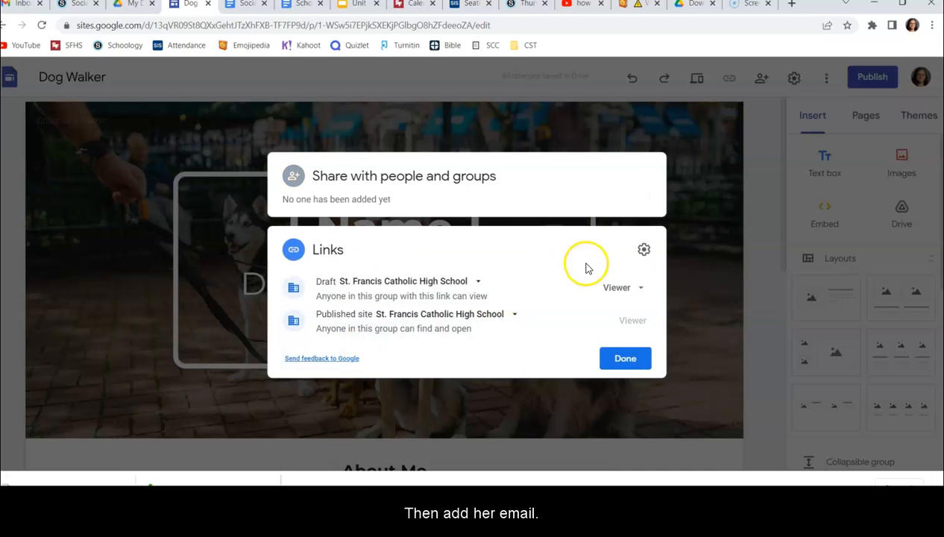
left_click(623, 287)
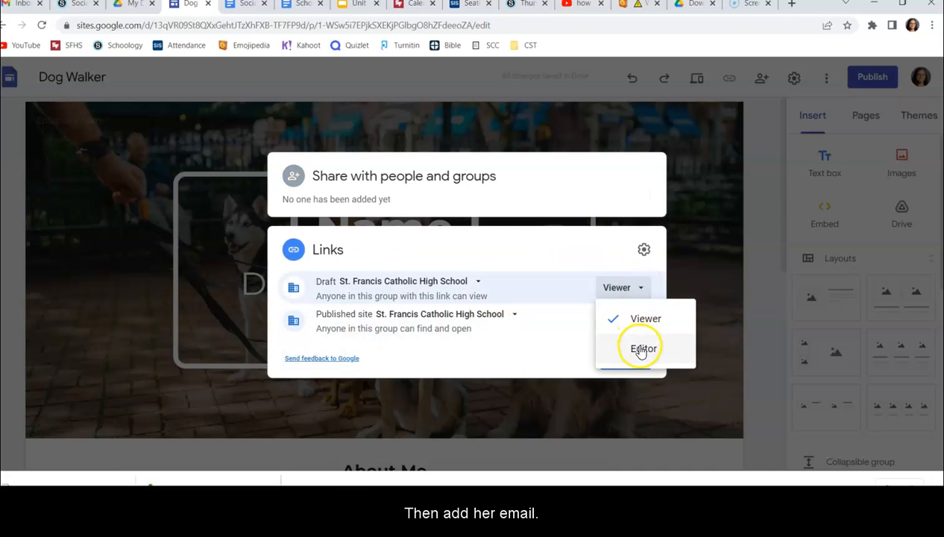
left_click(642, 349)
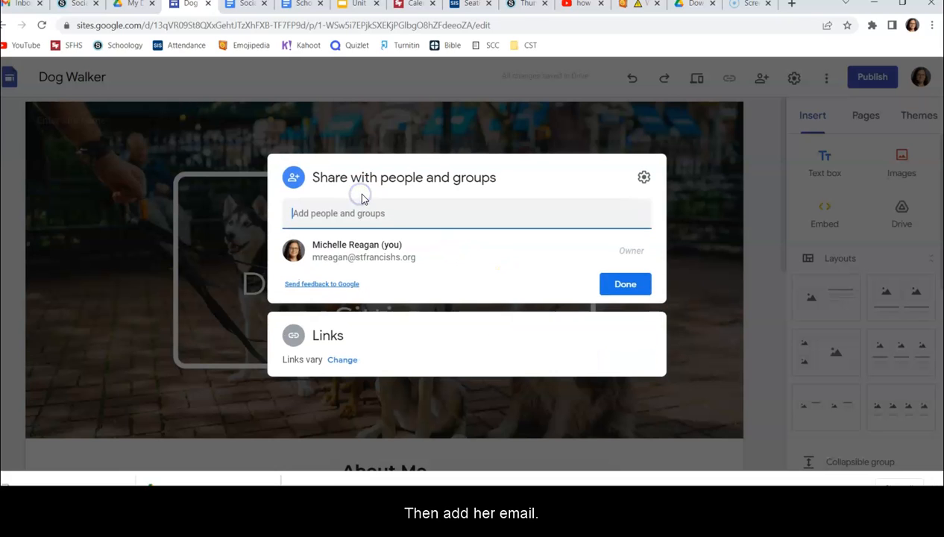
mouse_move(354, 351)
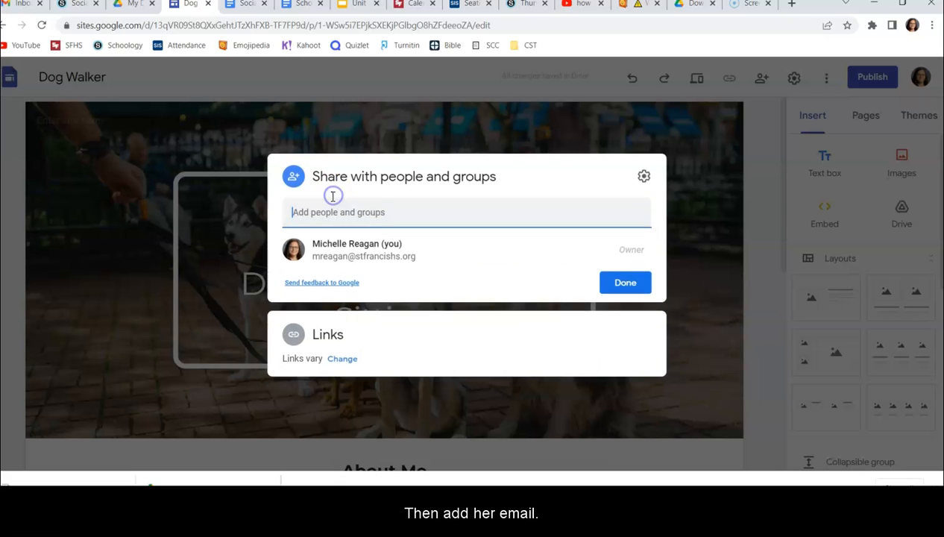
type("sr Victoria Marie Edge")
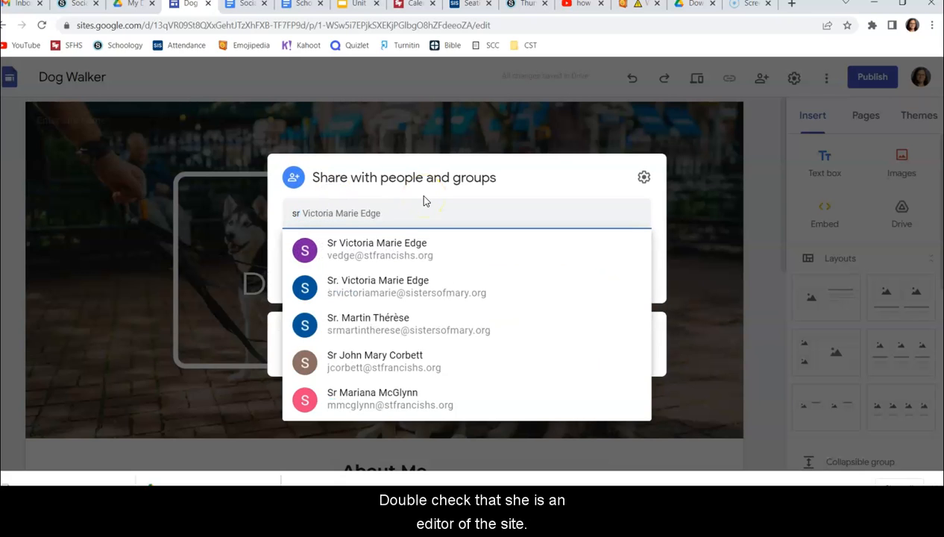
left_click(376, 248)
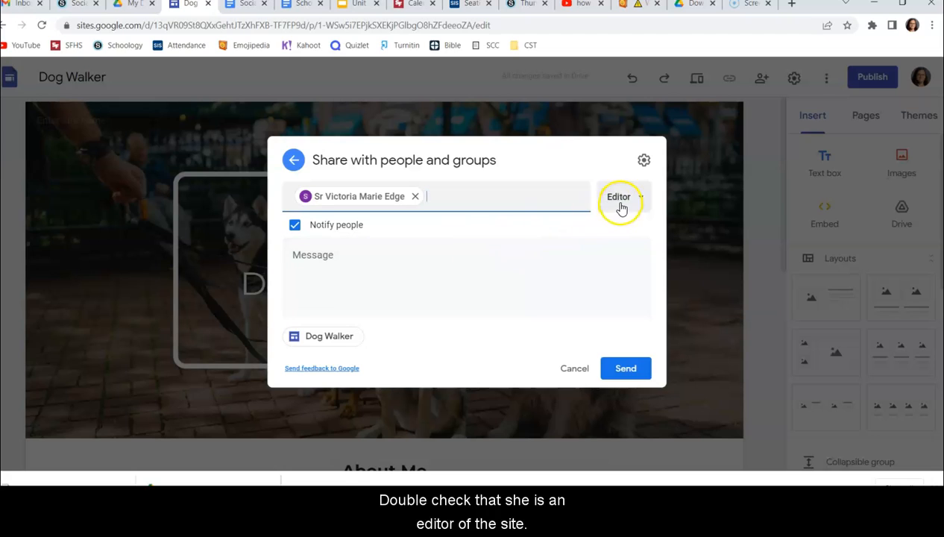
mouse_move(626, 211)
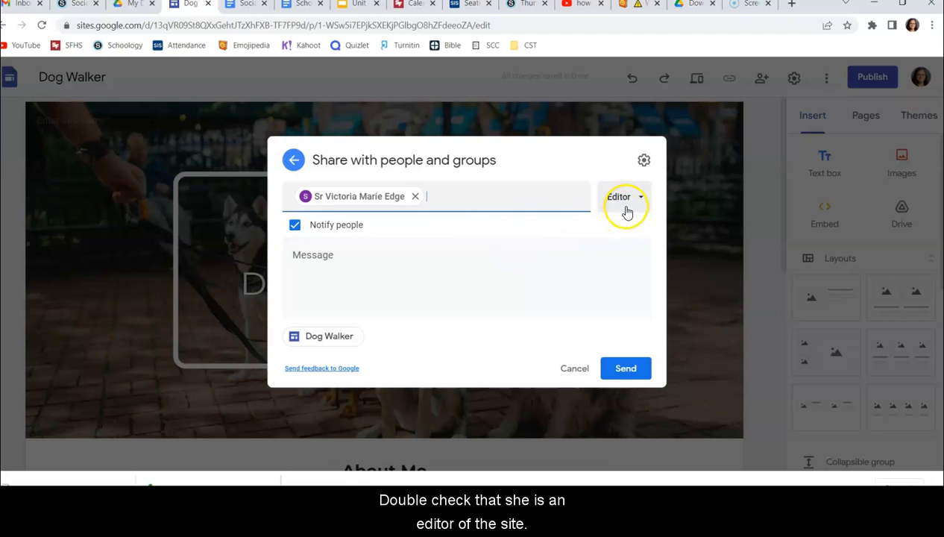